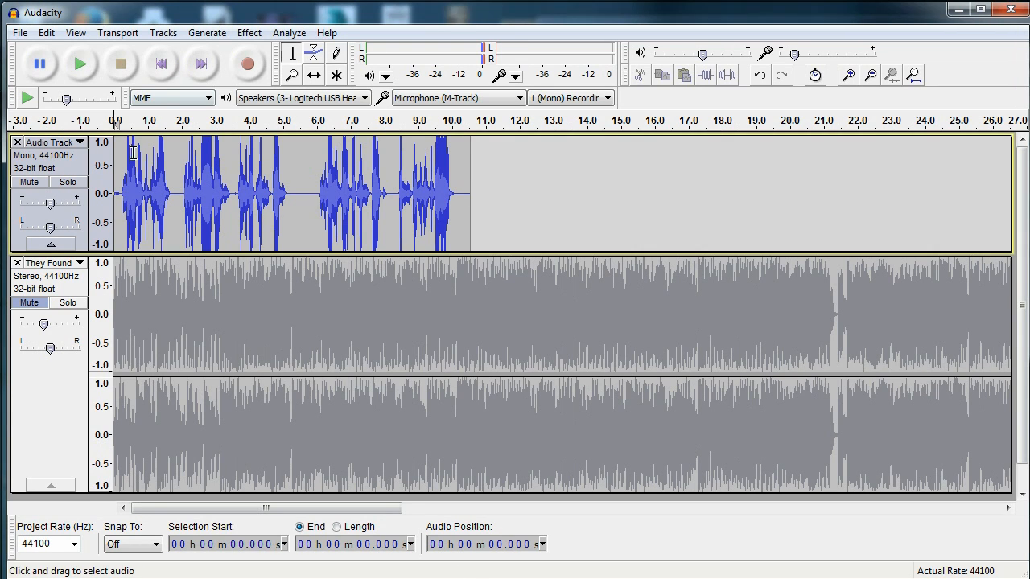
{"action": "mouse_move", "coordinate": [80, 64]}
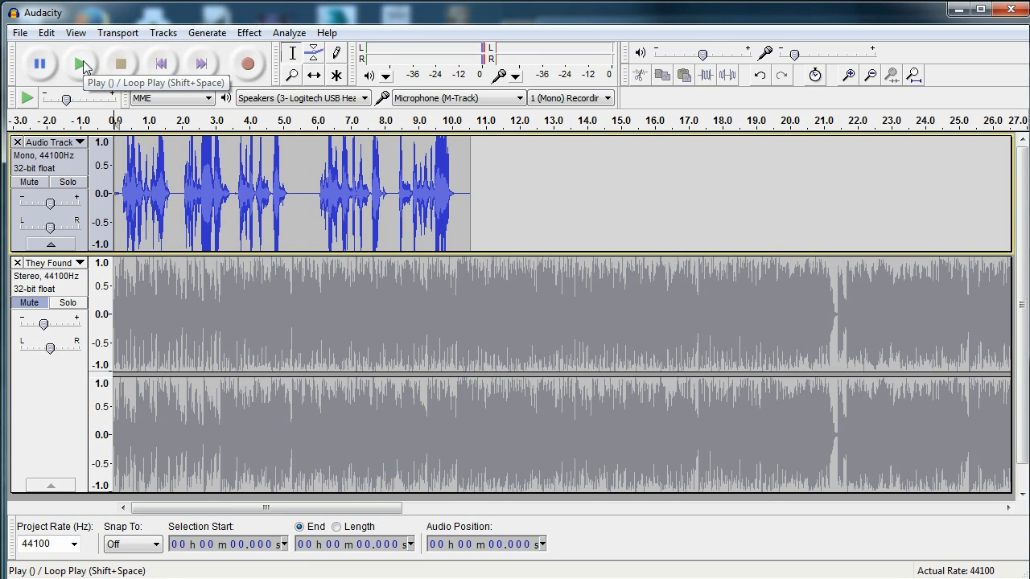
Play the original 11-second voice clip to preview it.
{"action": "left_click", "coordinate": [78, 63]}
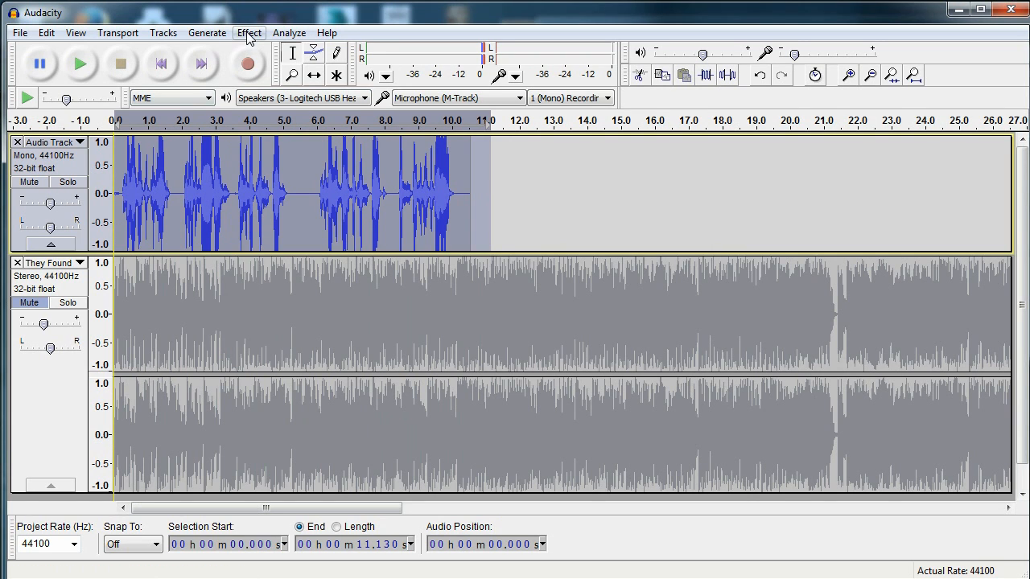
Apply Low Pass Filter to the voice clip with 1500 Hz cutoff and 24 dB rolloff.
{"action": "left_click", "coordinate": [248, 32]}
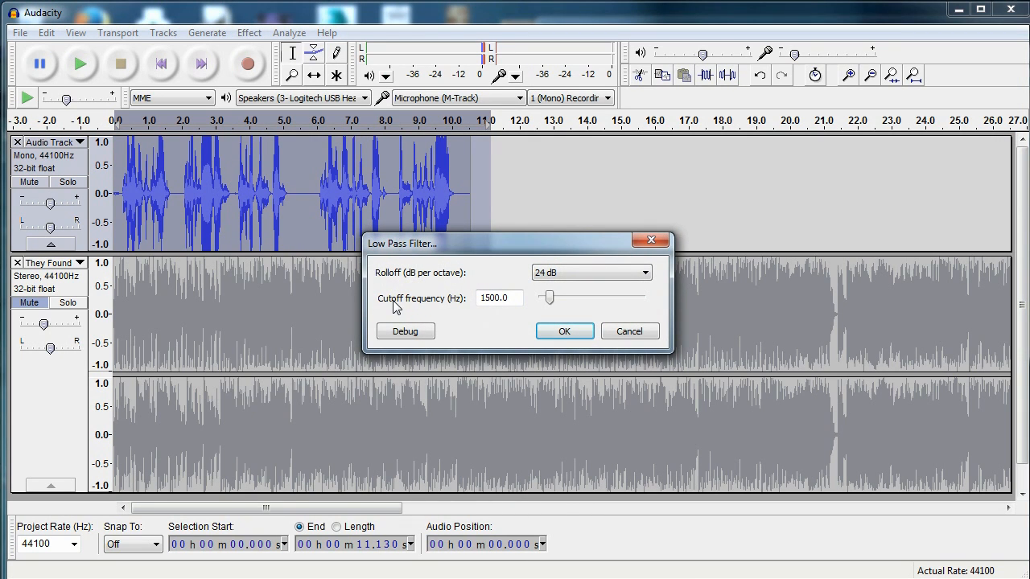
{"action": "left_click", "coordinate": [499, 298]}
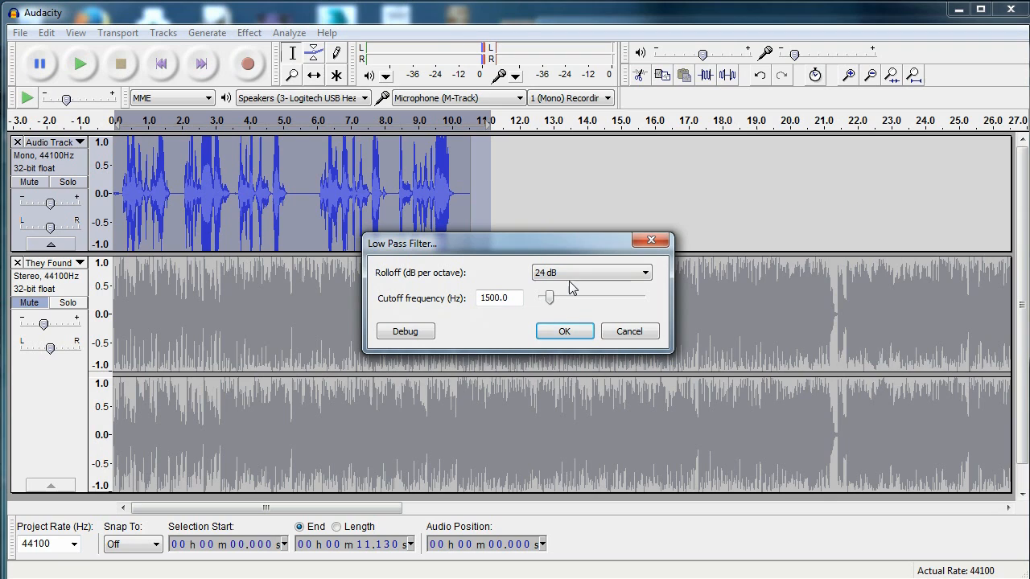
{"action": "mouse_move", "coordinate": [579, 312]}
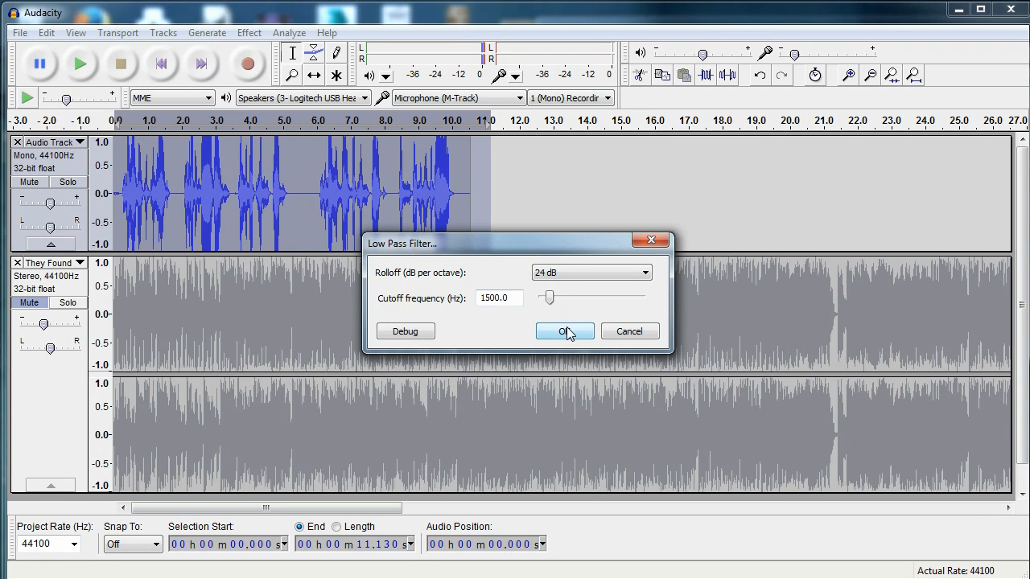
{"action": "left_click", "coordinate": [564, 331]}
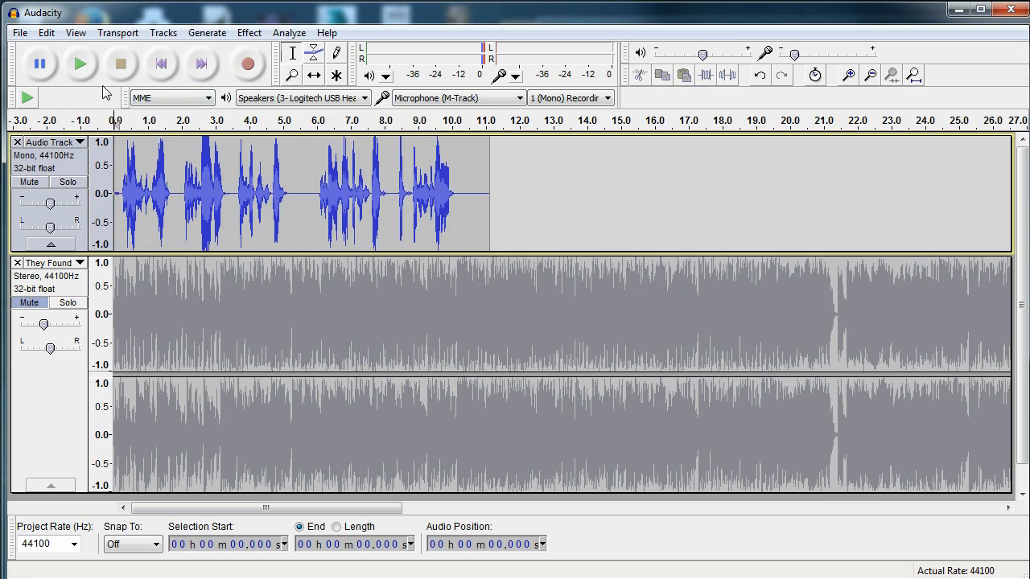
{"action": "mouse_move", "coordinate": [79, 63]}
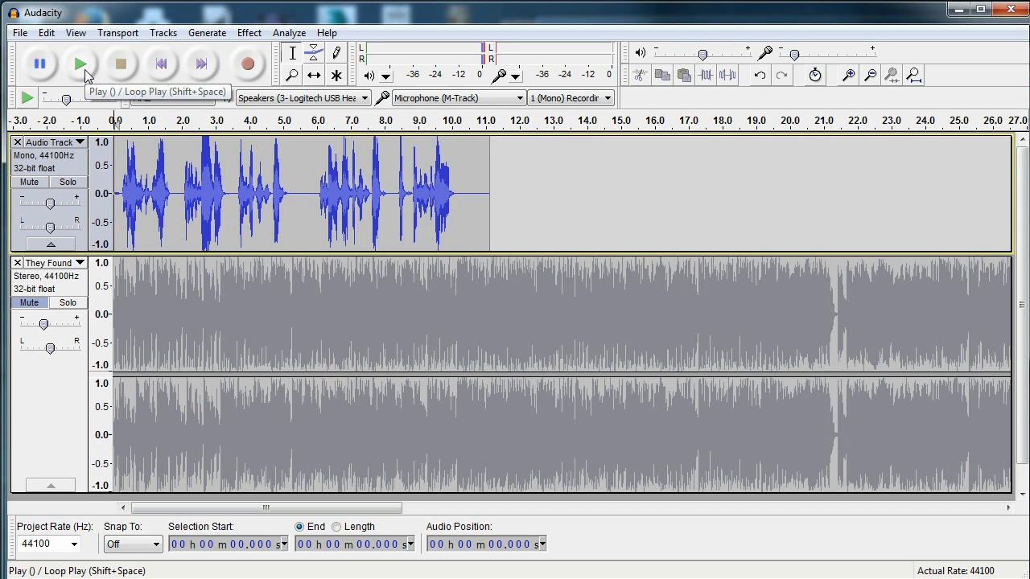
Play back the filtered voice clip, then stop playback.
{"action": "left_click", "coordinate": [79, 64]}
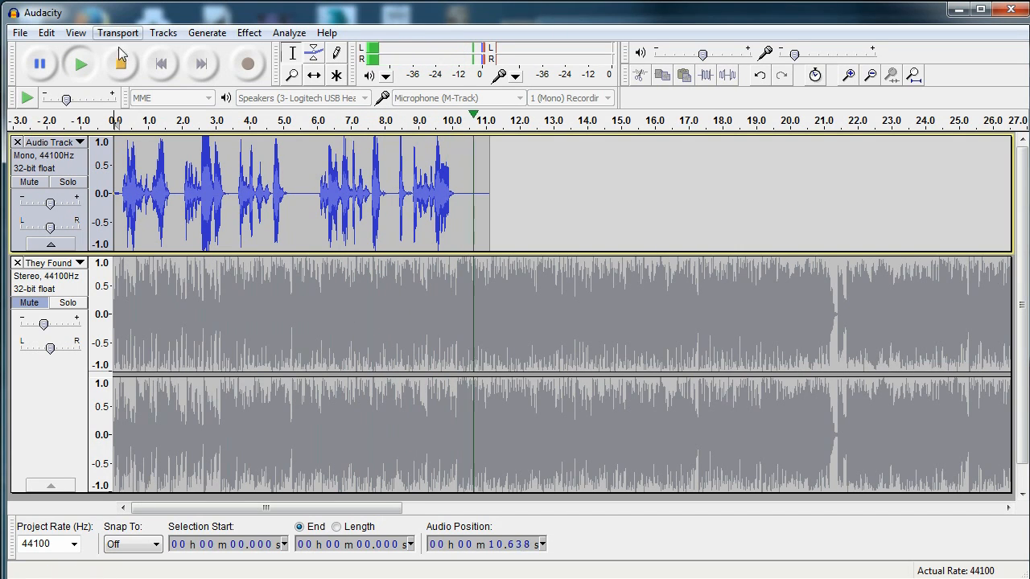
{"action": "left_click", "coordinate": [120, 64]}
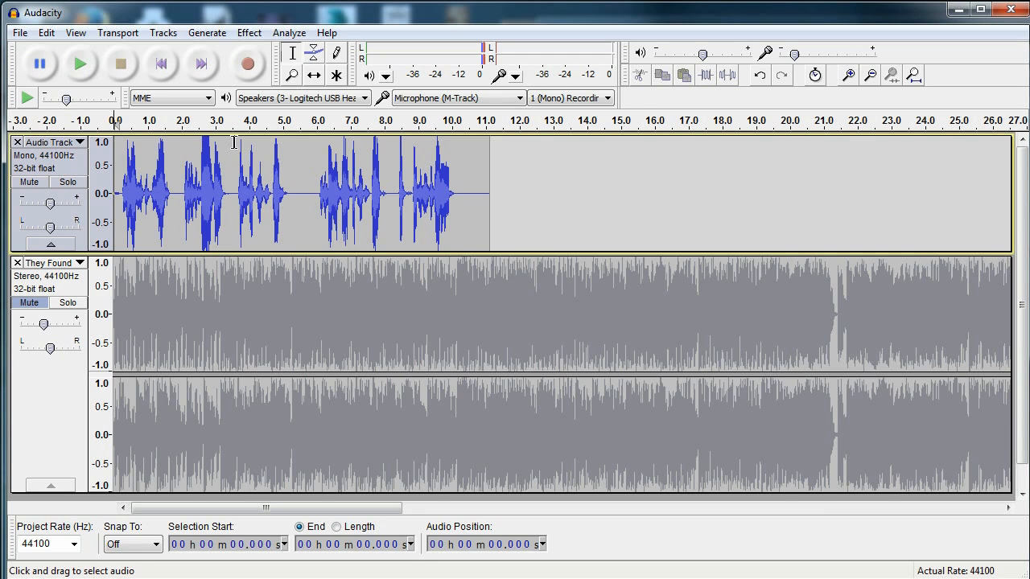
{"action": "mouse_move", "coordinate": [40, 186]}
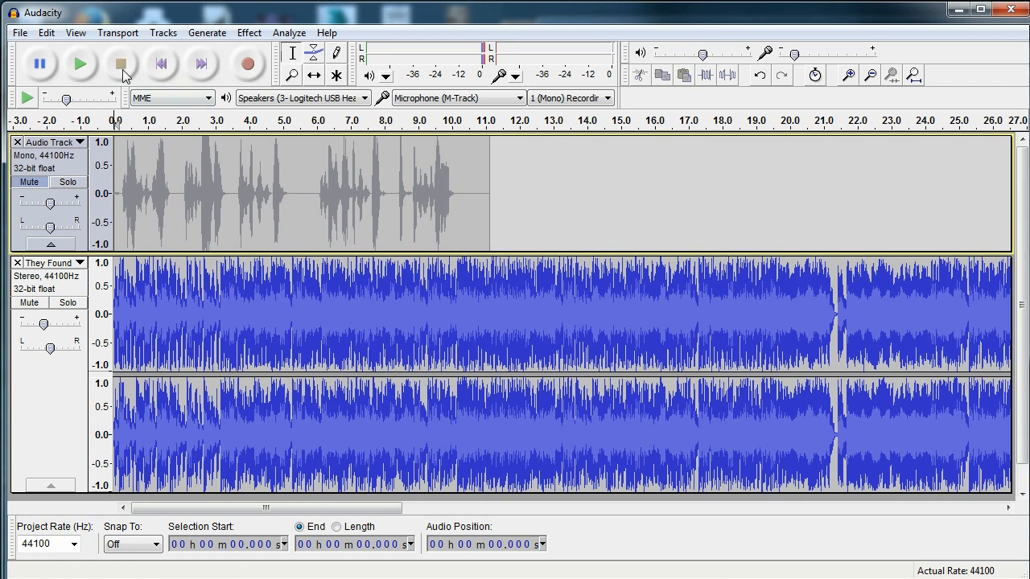
{"action": "left_click_drag", "start_coordinate": [250, 507], "coordinate": [346, 507]}
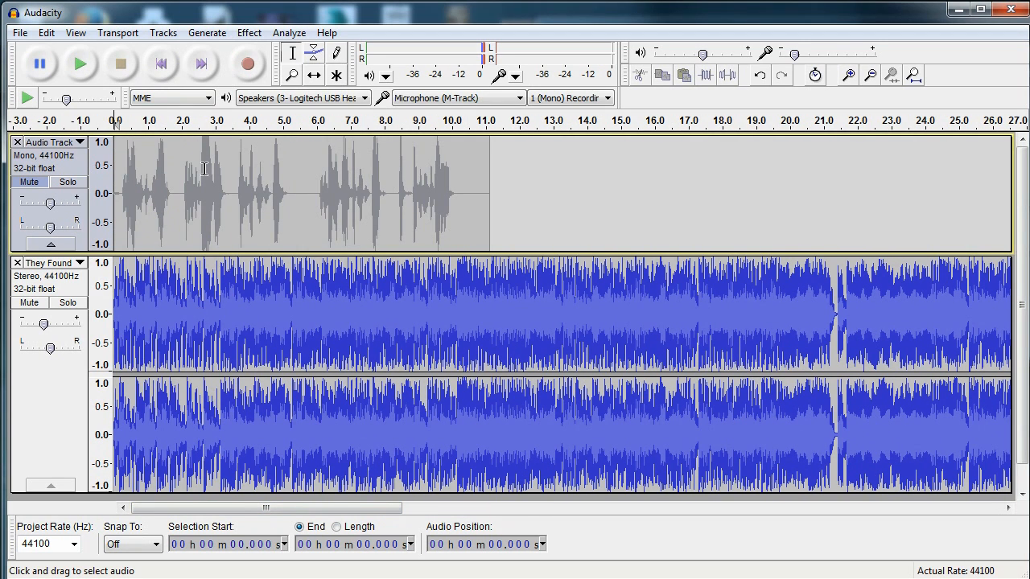
{"action": "mouse_move", "coordinate": [79, 64]}
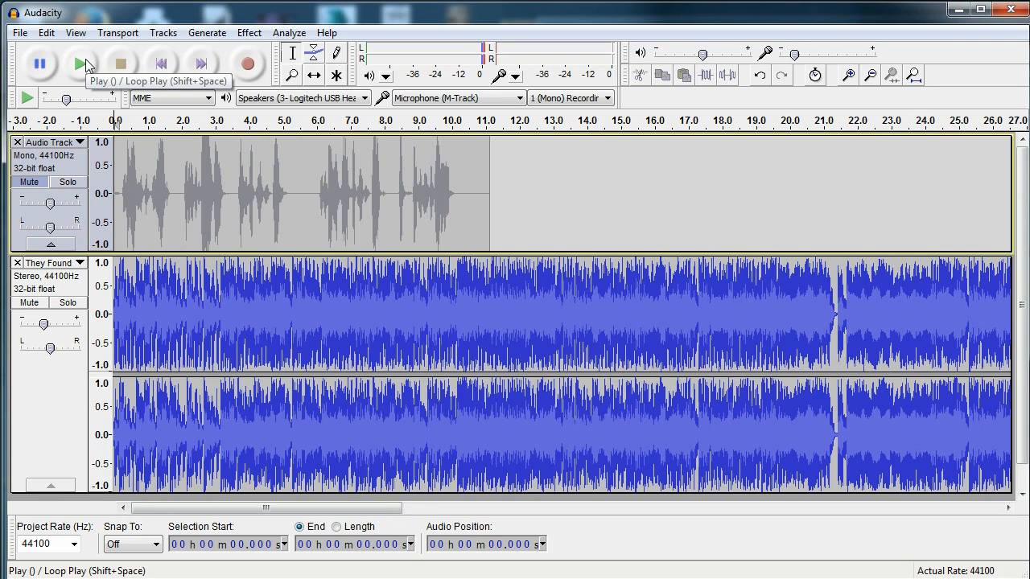
{"action": "left_click", "coordinate": [79, 64]}
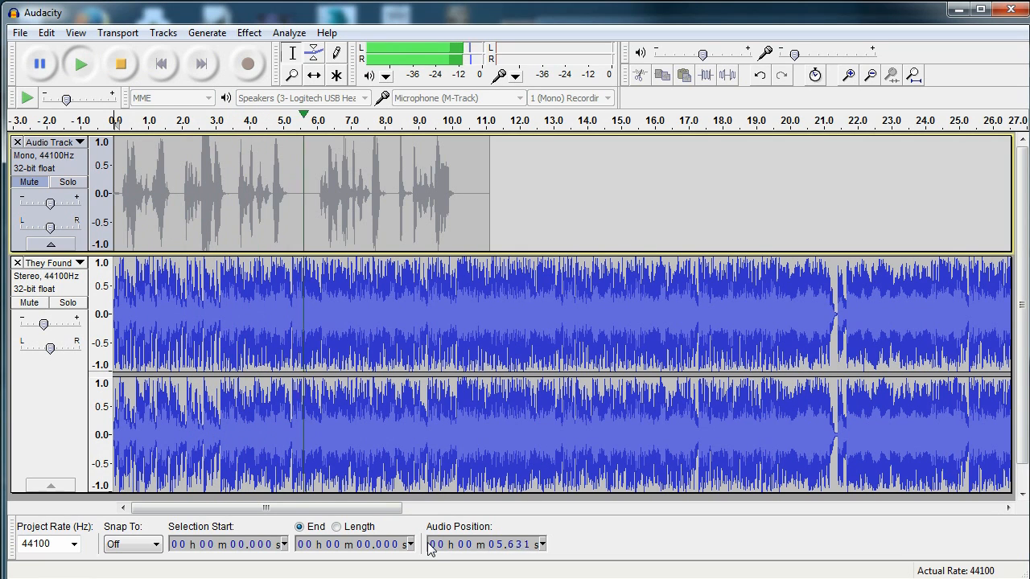
{"action": "left_click", "coordinate": [121, 63]}
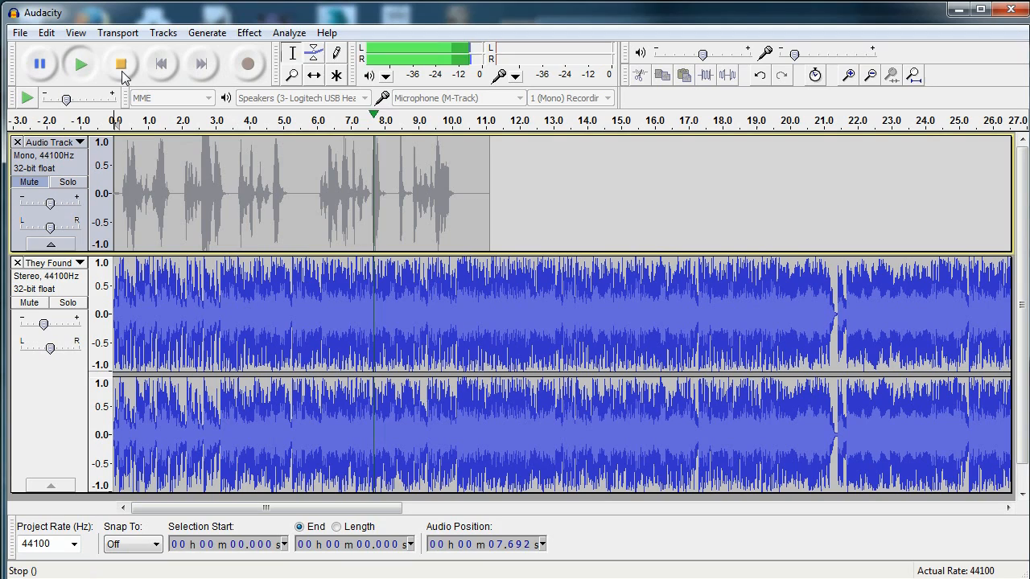
{"action": "left_click", "coordinate": [120, 64]}
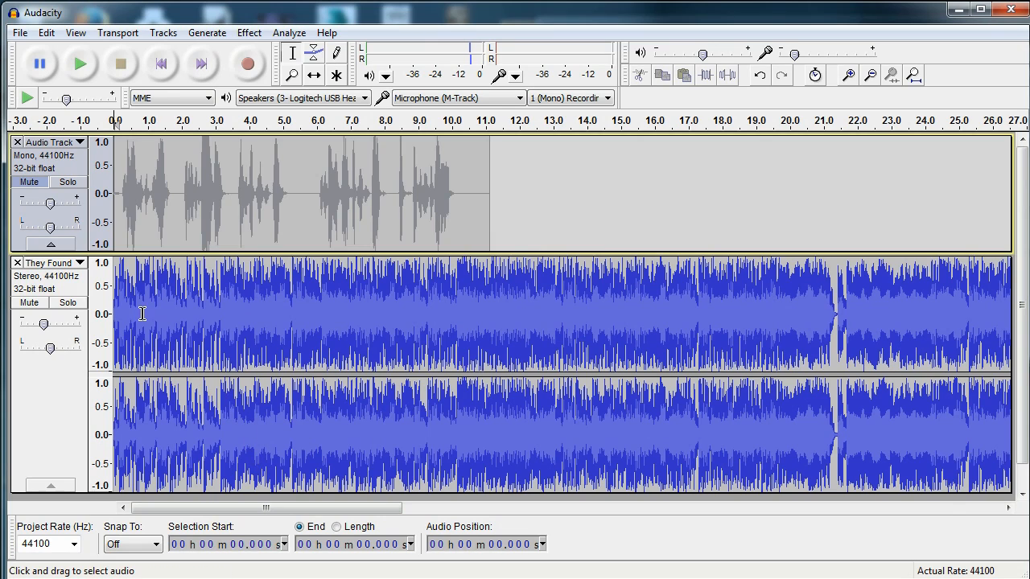
Apply the 1500 Hz, 24 dB Low Pass Filter to the music, then replay it from the start.
{"action": "left_click", "coordinate": [249, 32]}
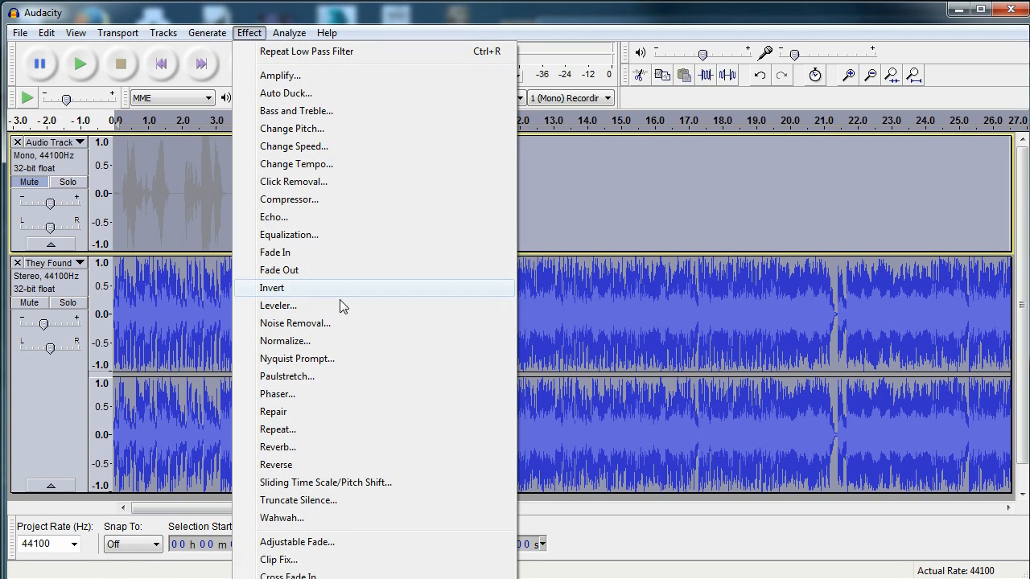
{"action": "mouse_move", "coordinate": [344, 305]}
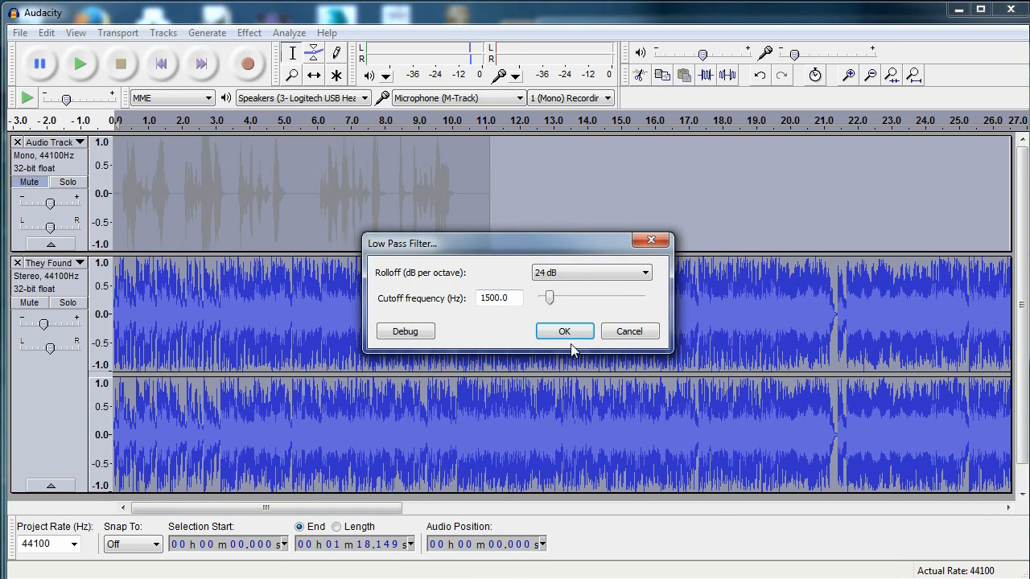
{"action": "left_click", "coordinate": [564, 331]}
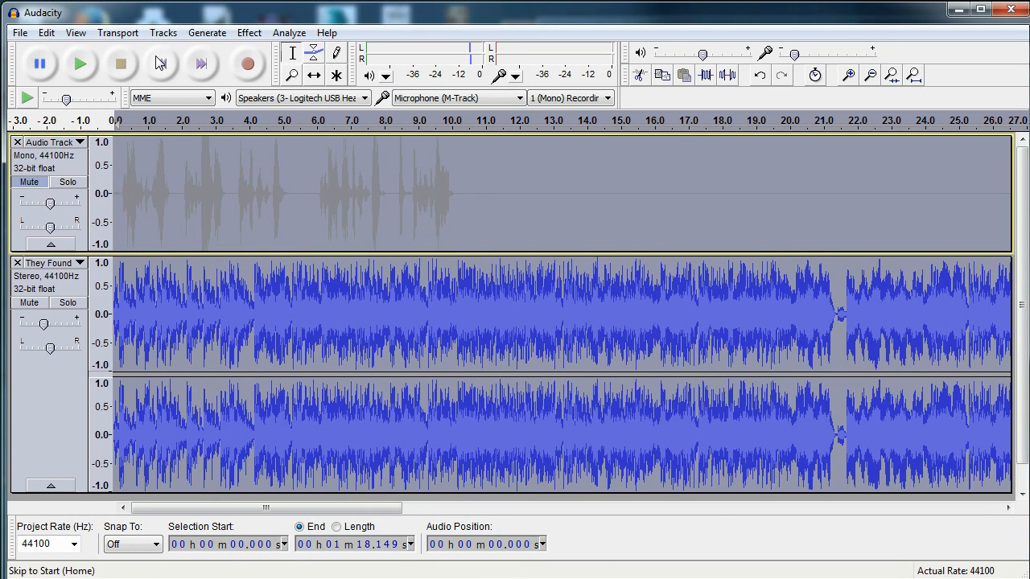
{"action": "left_click", "coordinate": [80, 63]}
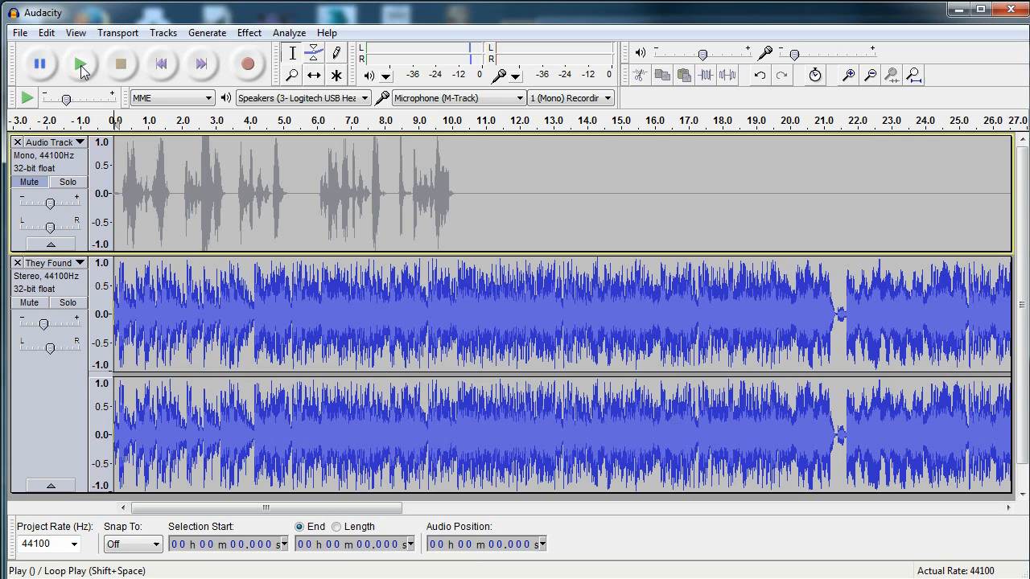
{"action": "left_click", "coordinate": [79, 64]}
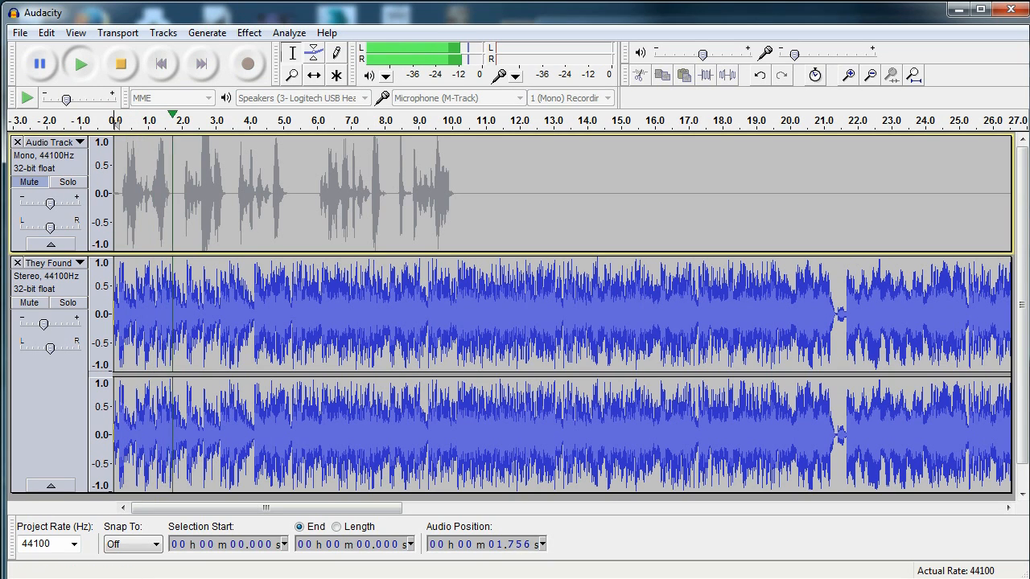